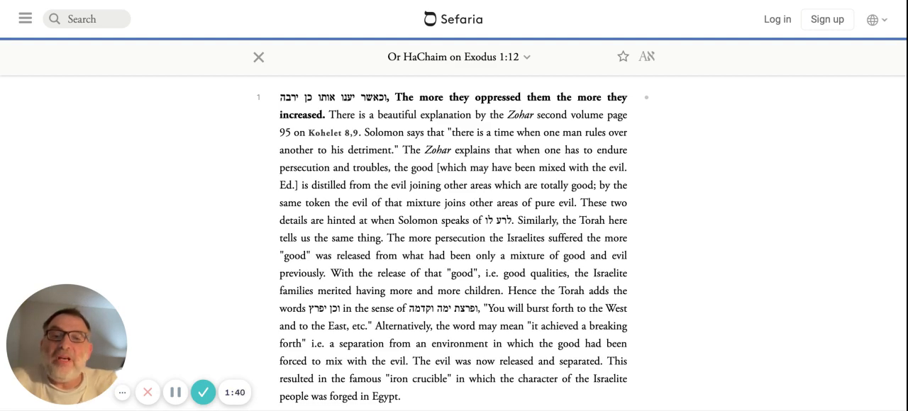
pyautogui.moveTo(646, 252)
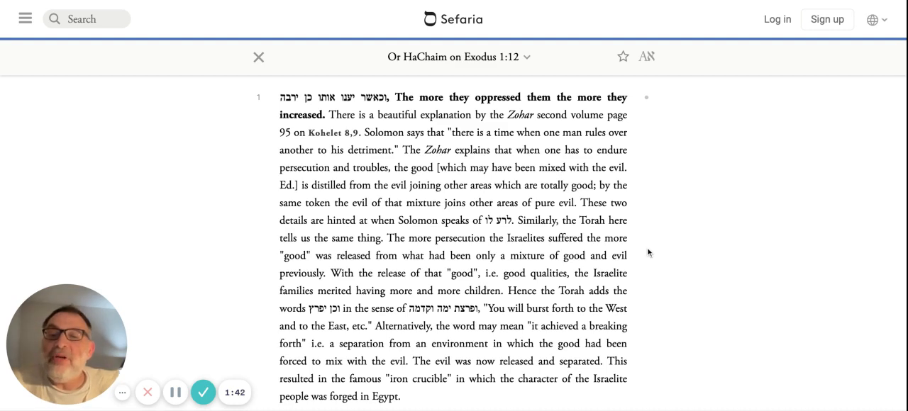